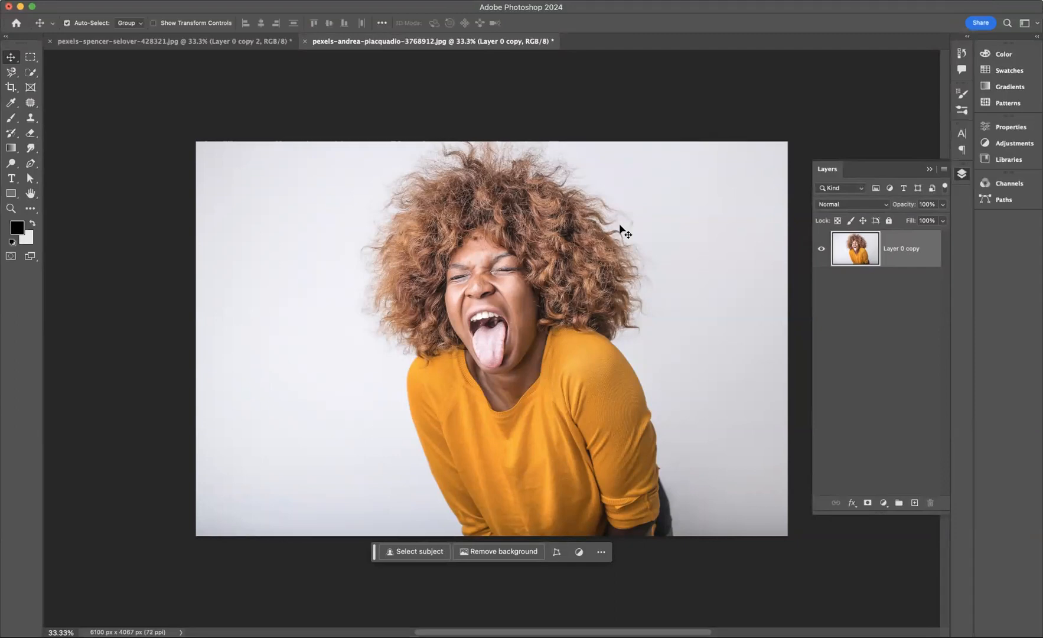
pyautogui.moveTo(936, 341)
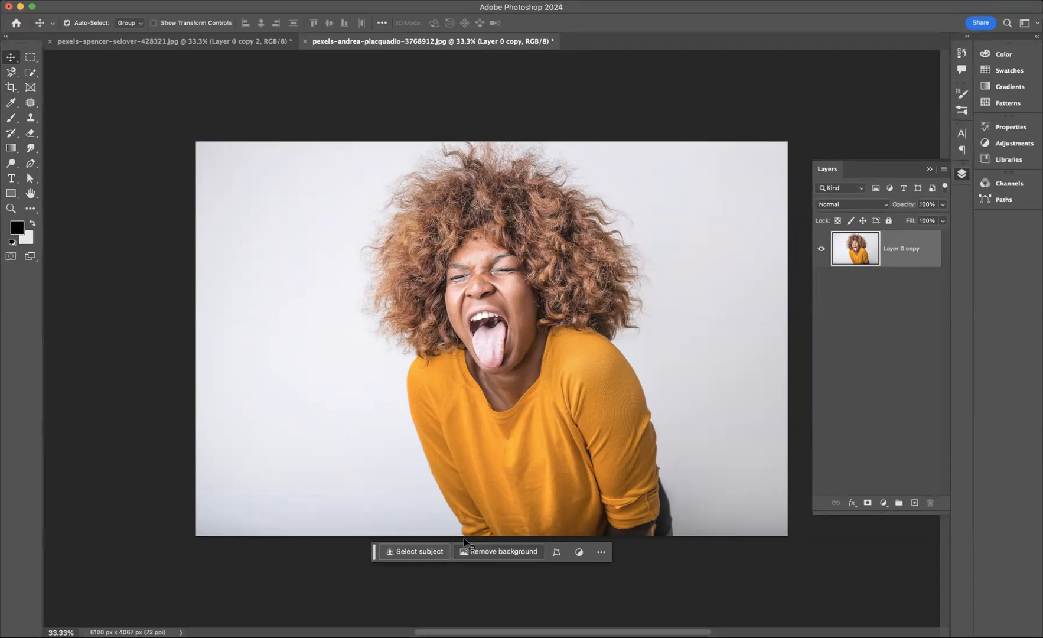
pyautogui.moveTo(506, 560)
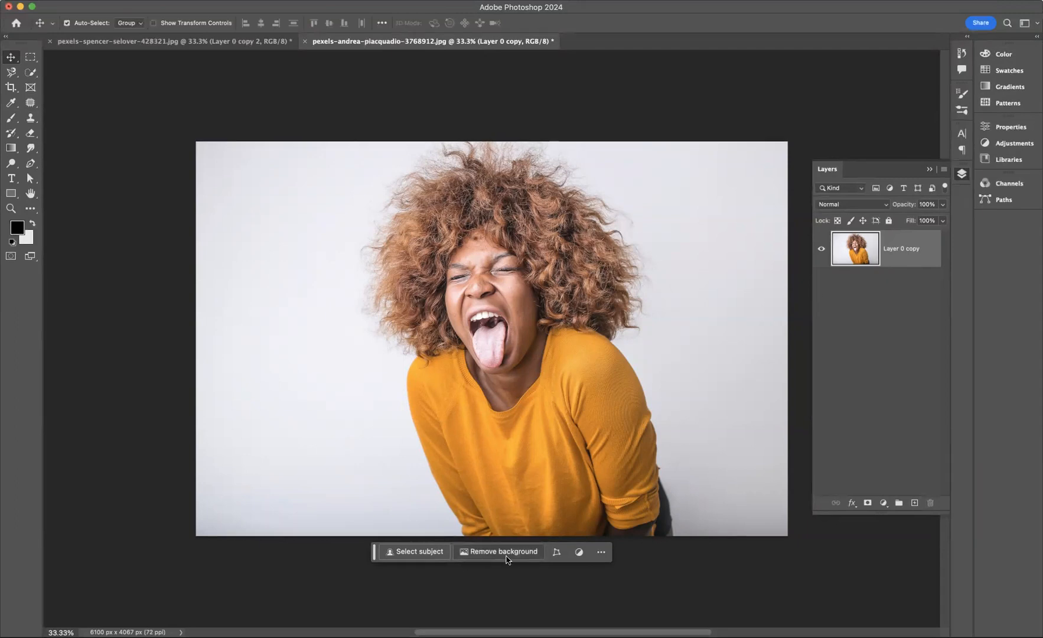
pyautogui.moveTo(504, 552)
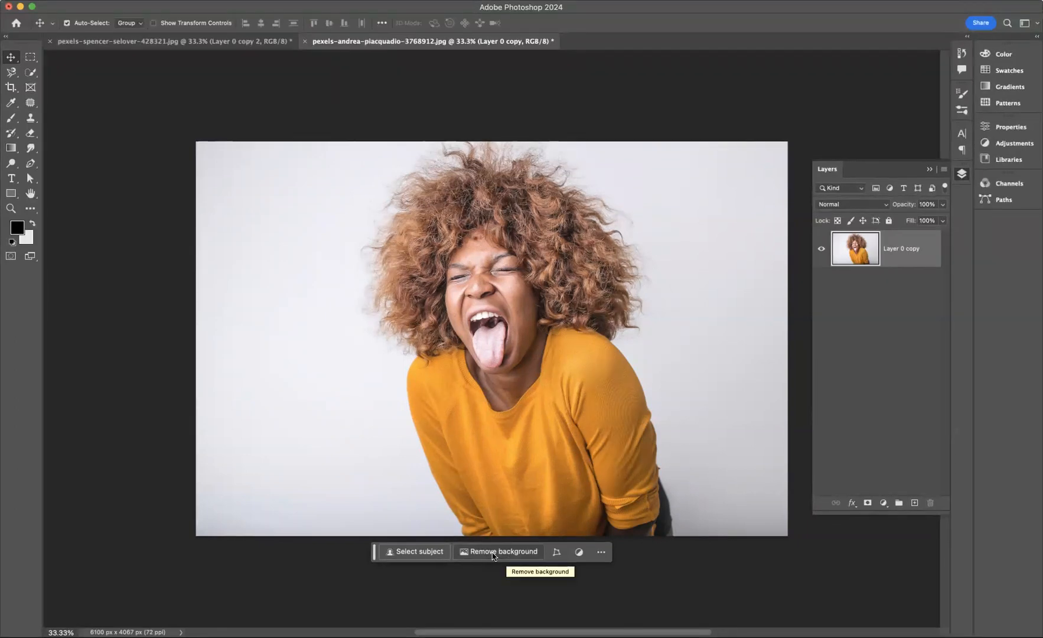
pyautogui.moveTo(502, 555)
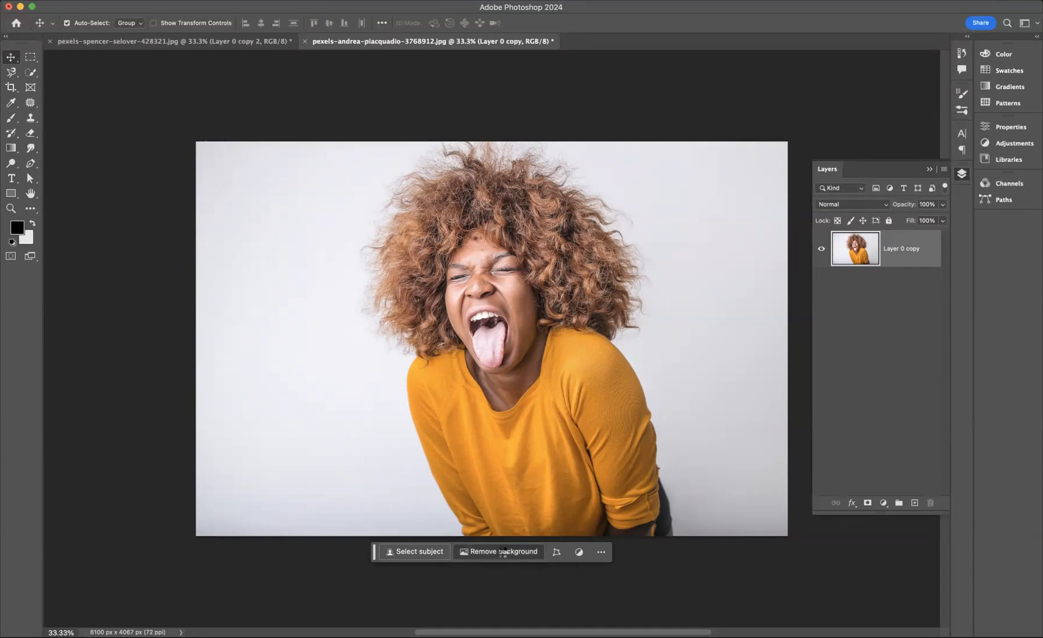
# Remove the grey backdrop into a layer mask and open that mask in Select and Mask
pyautogui.click(504, 551)
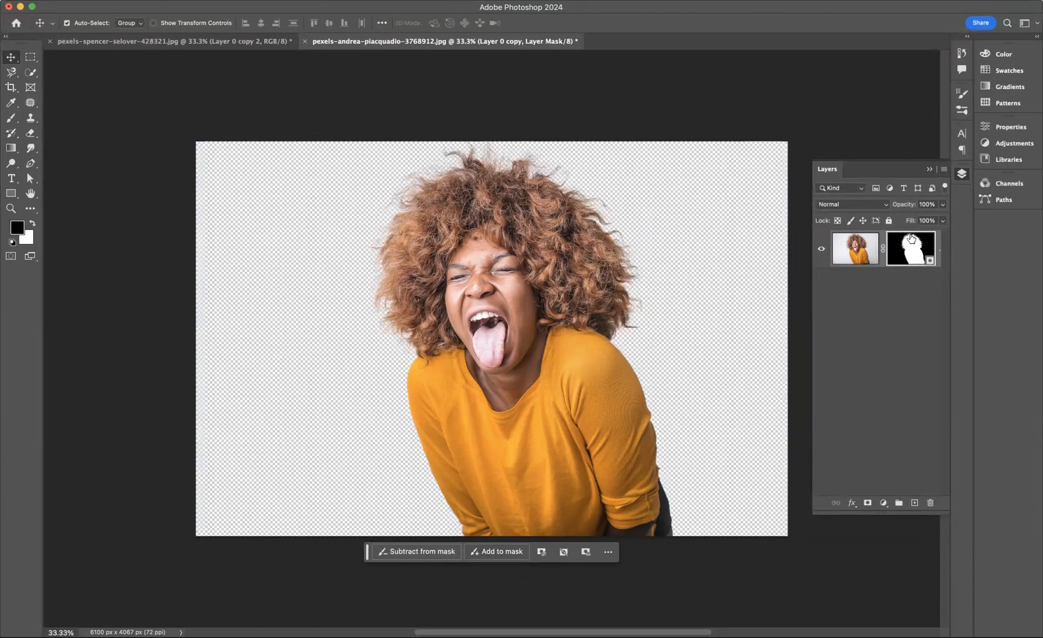
pyautogui.click(911, 248)
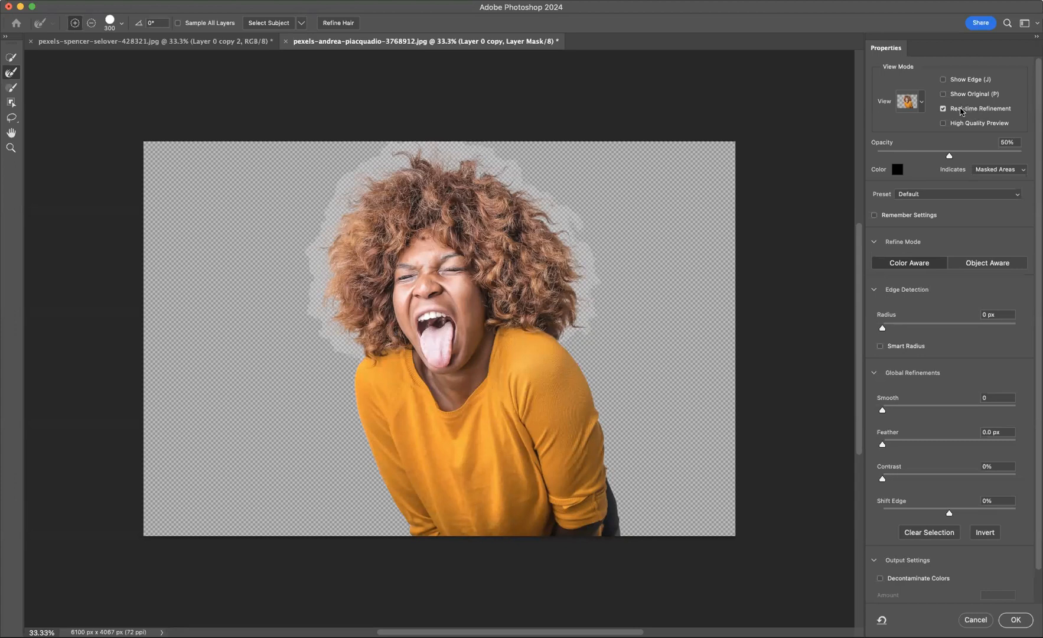
# Run Refine Hair on the curly hair and output the result to the layer mask
pyautogui.click(944, 109)
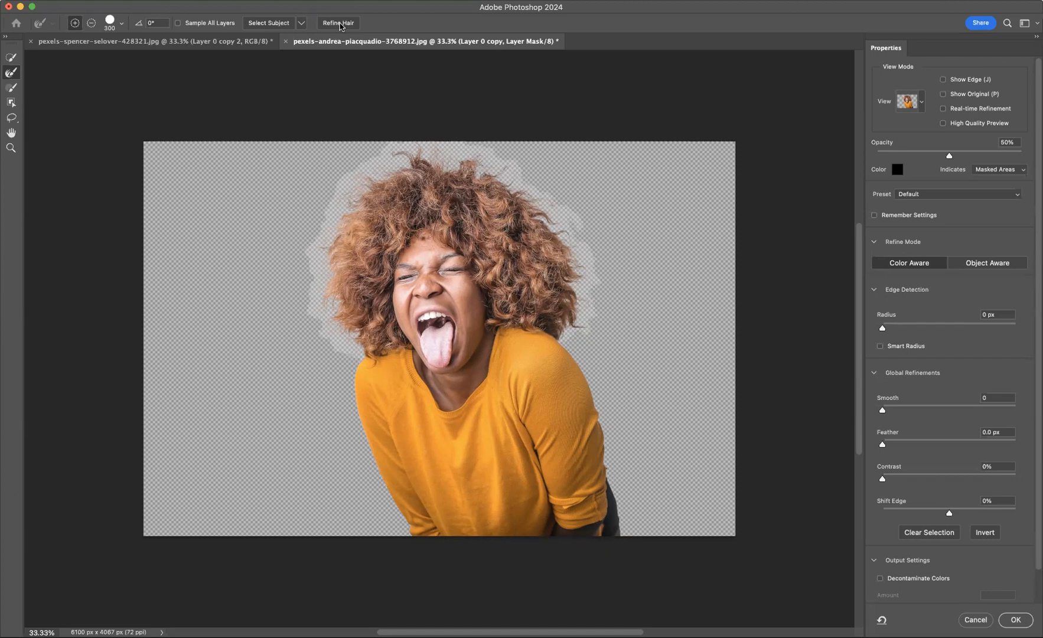
pyautogui.moveTo(337, 23)
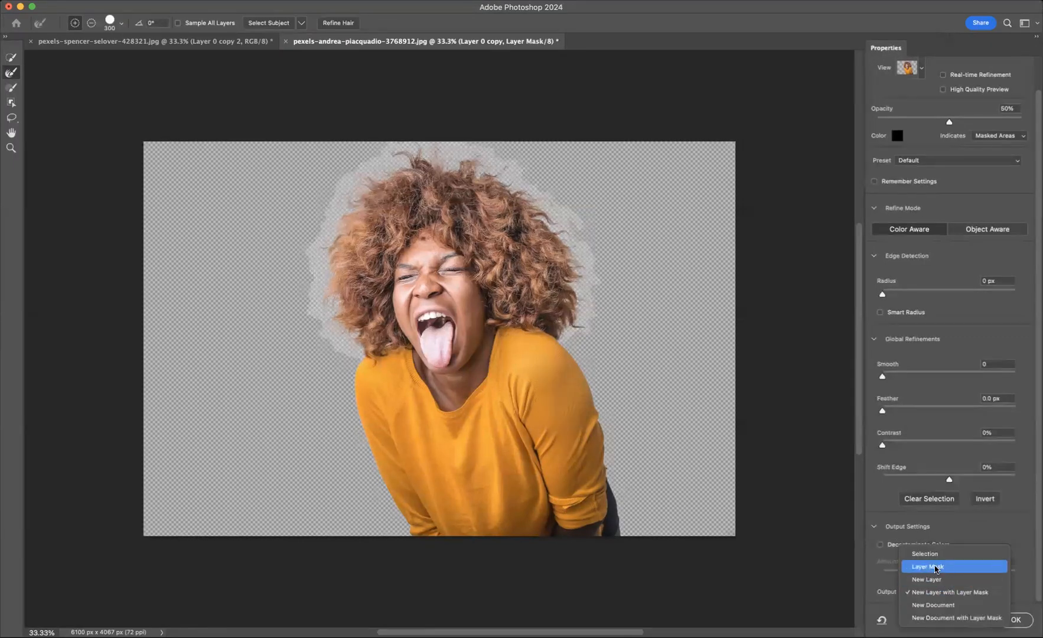
pyautogui.click(926, 565)
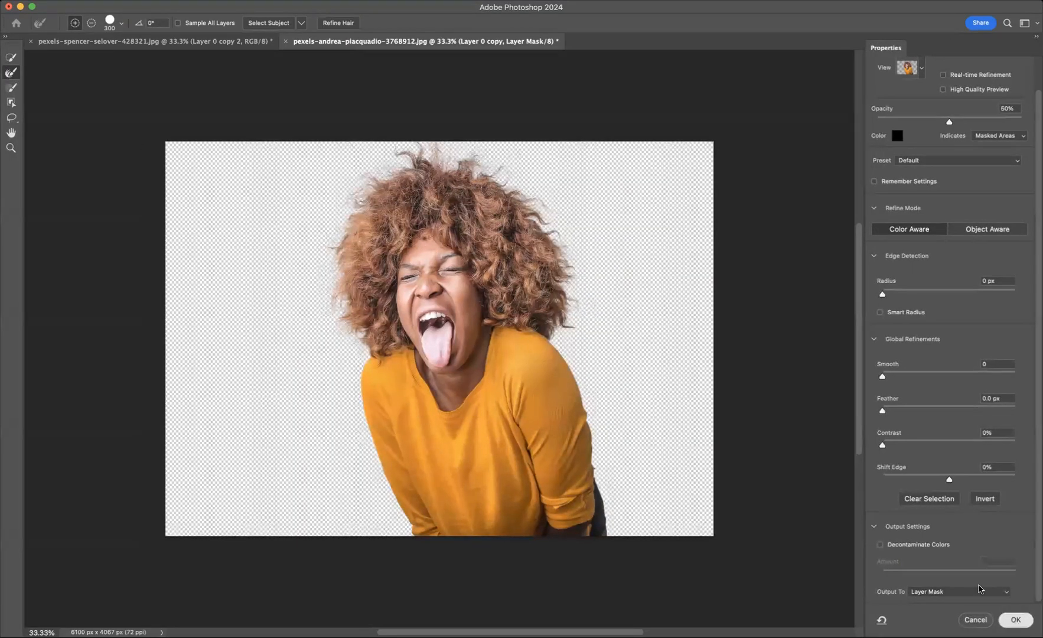
pyautogui.click(1017, 620)
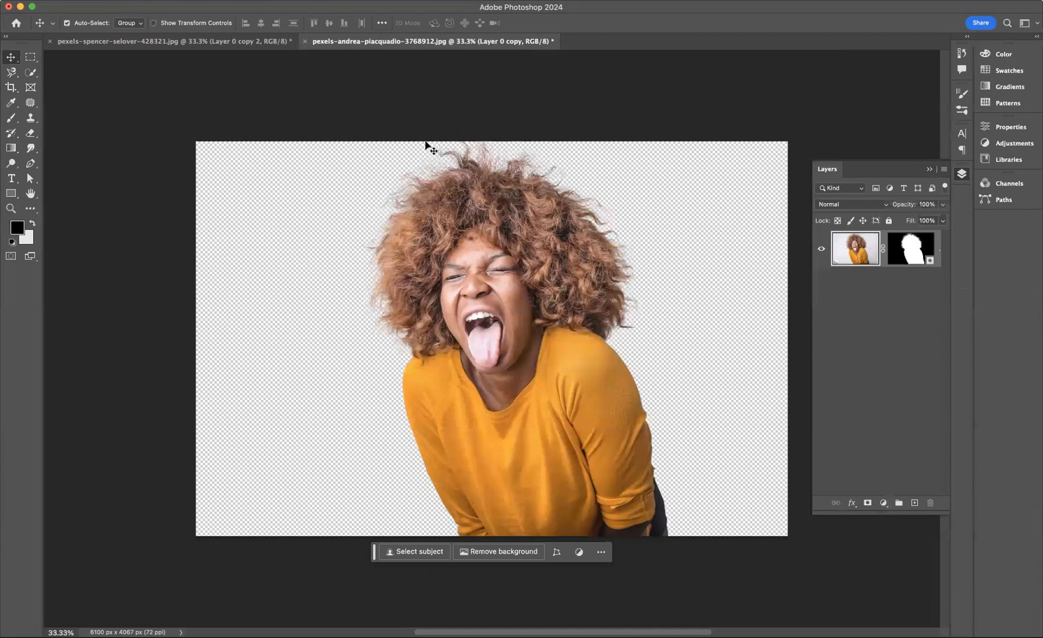
pyautogui.moveTo(406, 326)
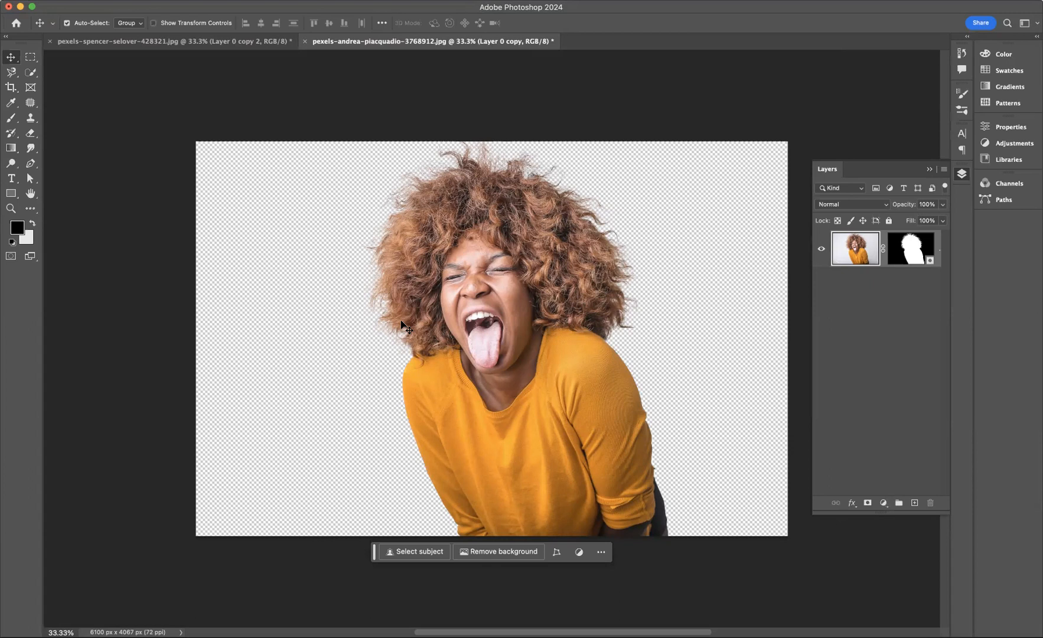
pyautogui.moveTo(517, 183)
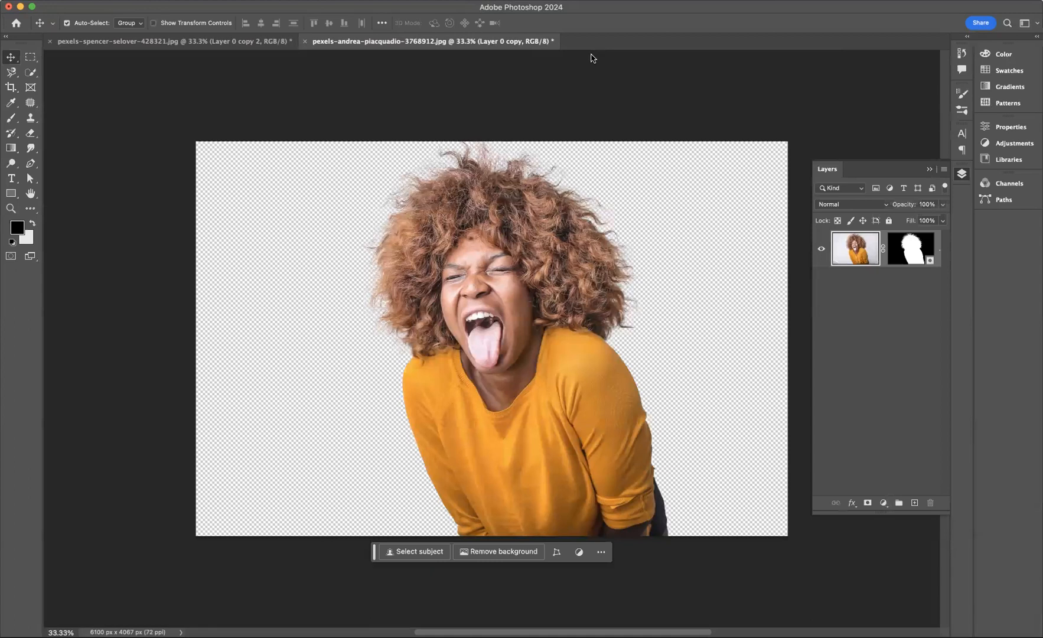
pyautogui.moveTo(602, 105)
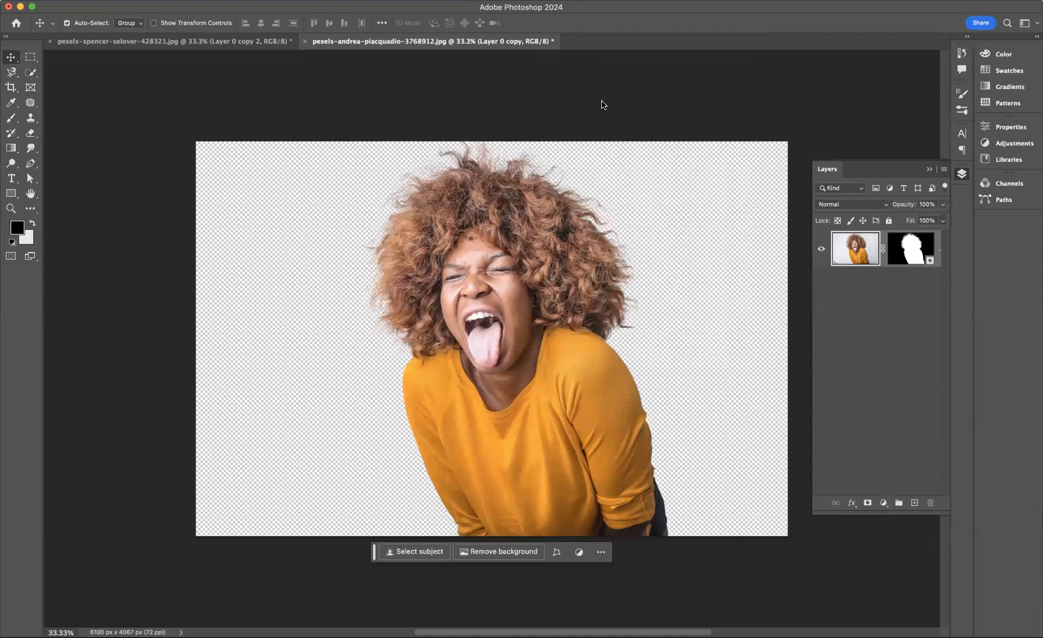